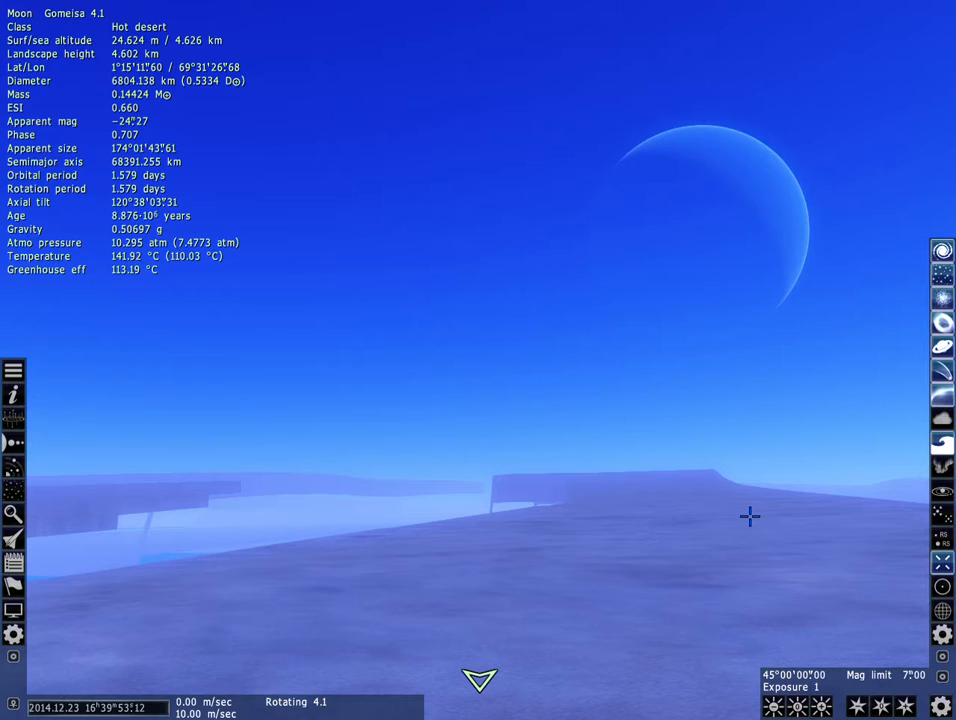
pyautogui.moveTo(749, 206)
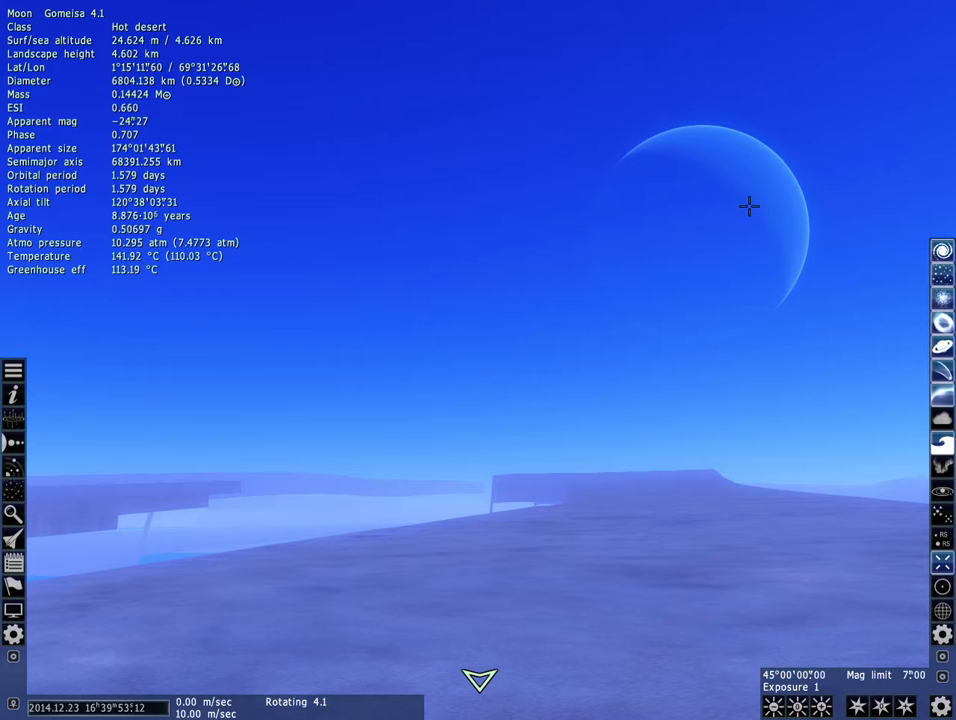
pyautogui.moveTo(826, 292)
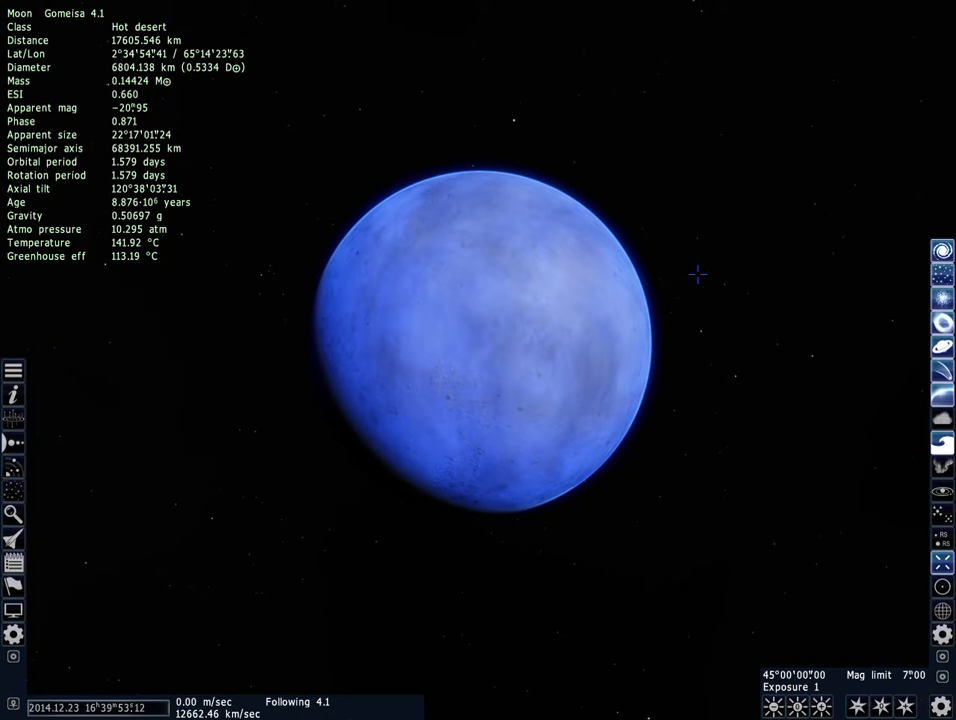
pyautogui.moveTo(806, 579)
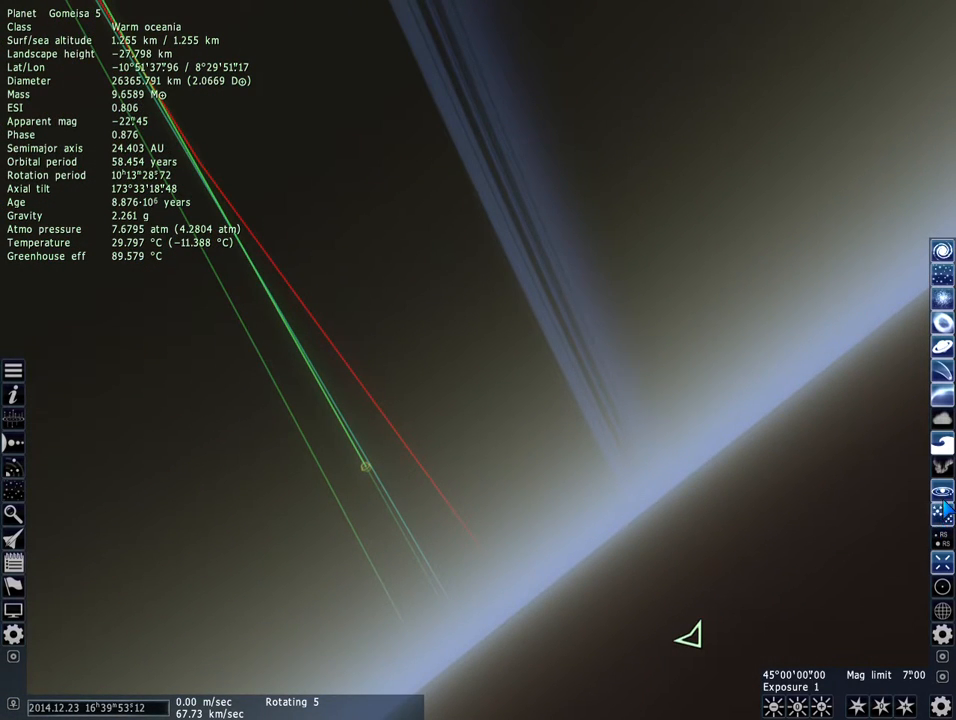
# - Hide the orbit lines while gazing up at Gomeisa 5's haloed sun through the hazy sky
pyautogui.press('o')
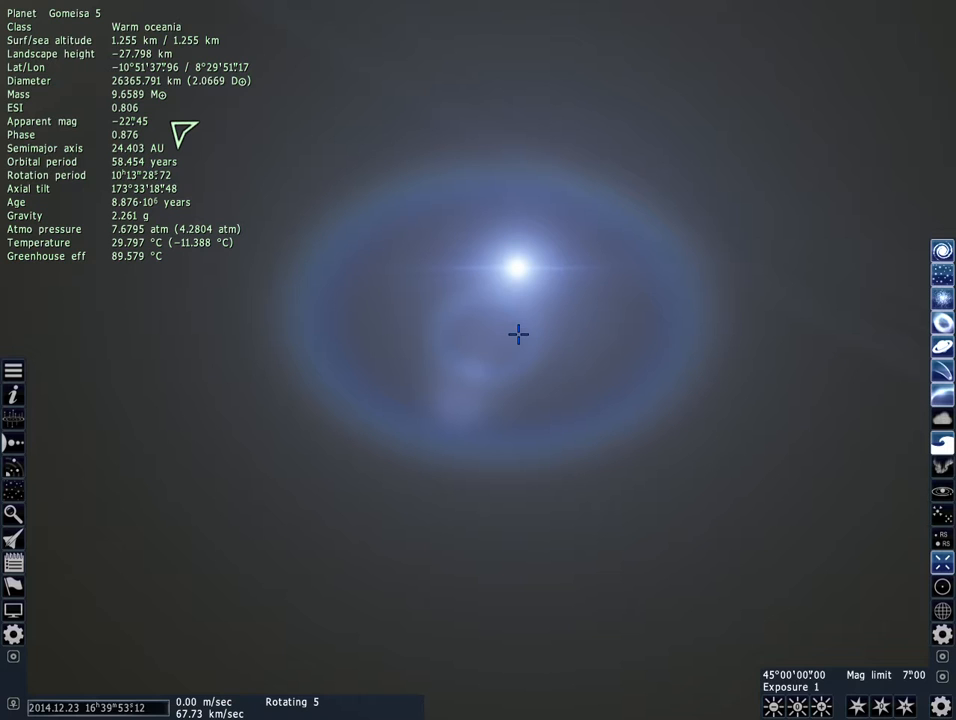
pyautogui.moveTo(158, 148)
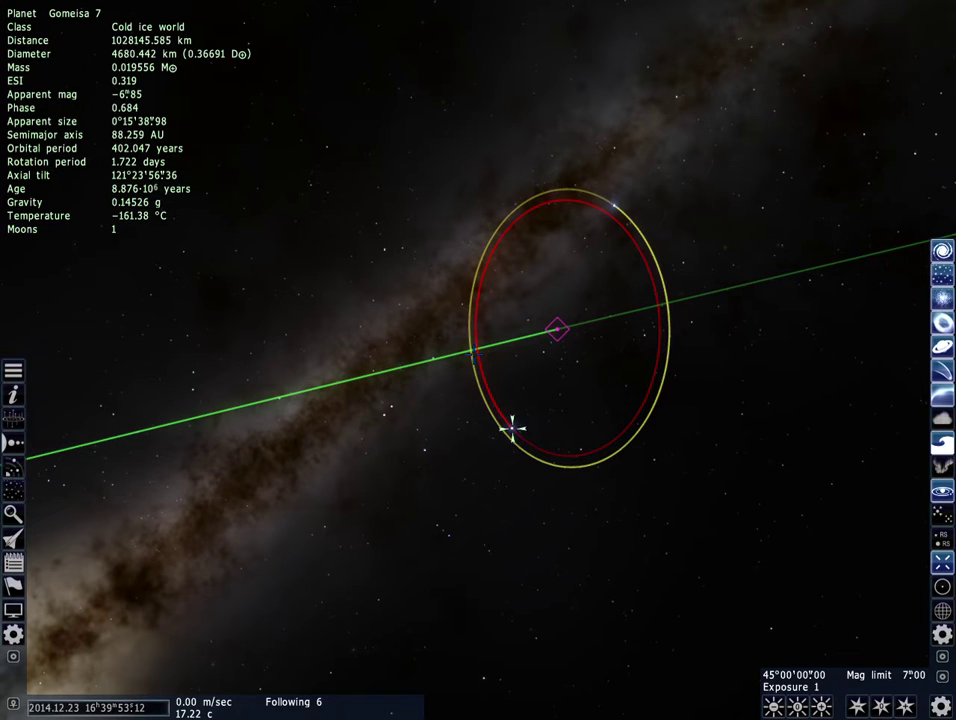
pyautogui.moveTo(615, 232)
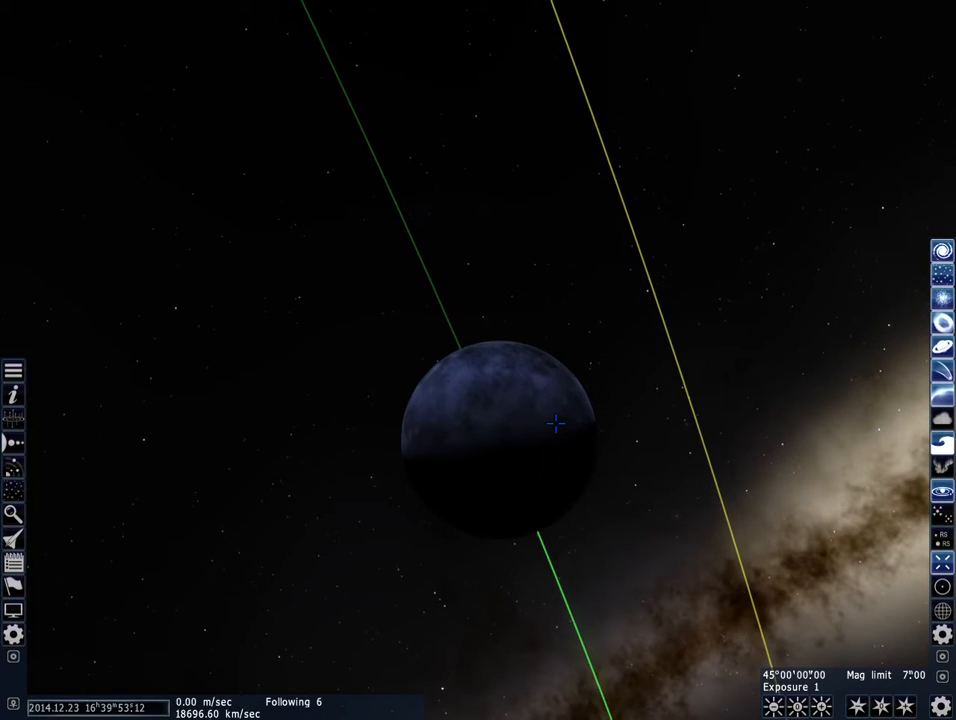
# - Settle on Gomeisa 7.1's icy surface about 2 m up, facing the starry black sky
pyautogui.click(553, 427)
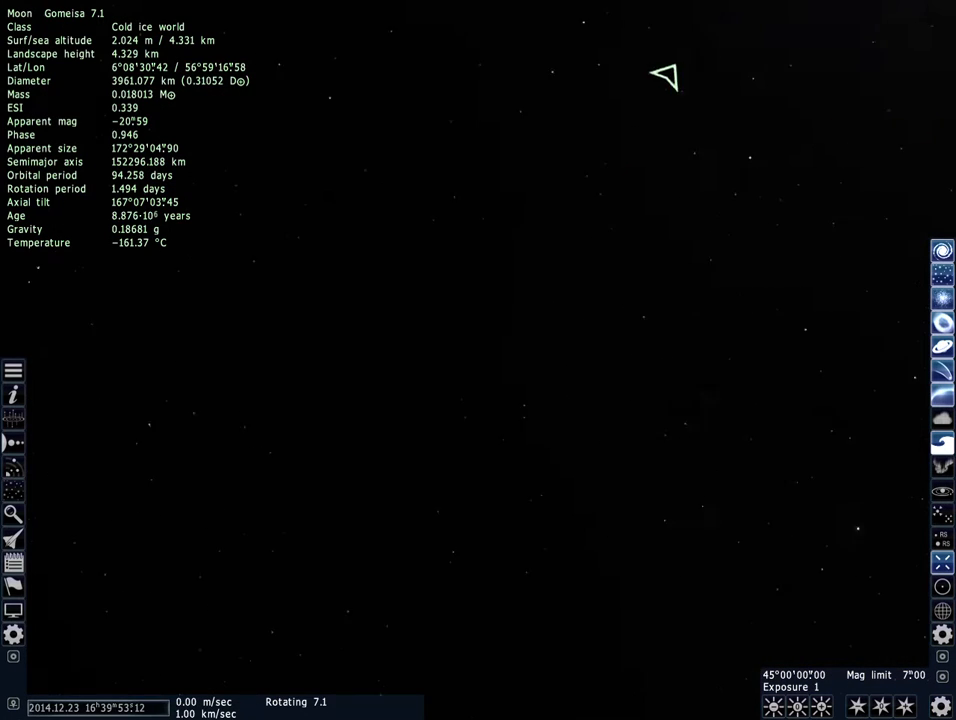
pyautogui.moveTo(80, 256)
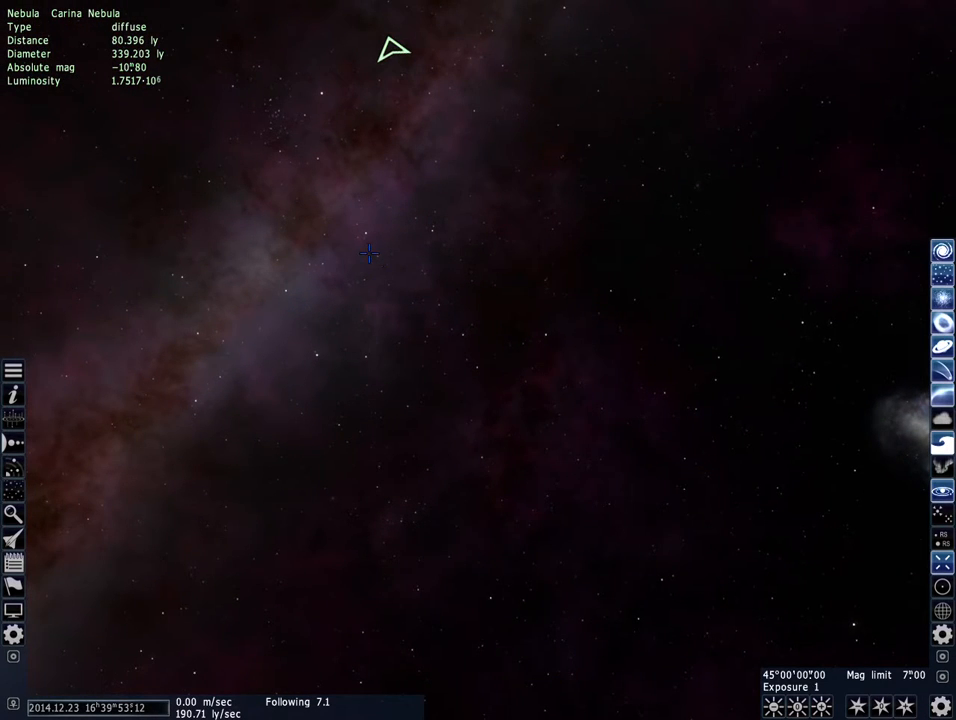
pyautogui.click(372, 240)
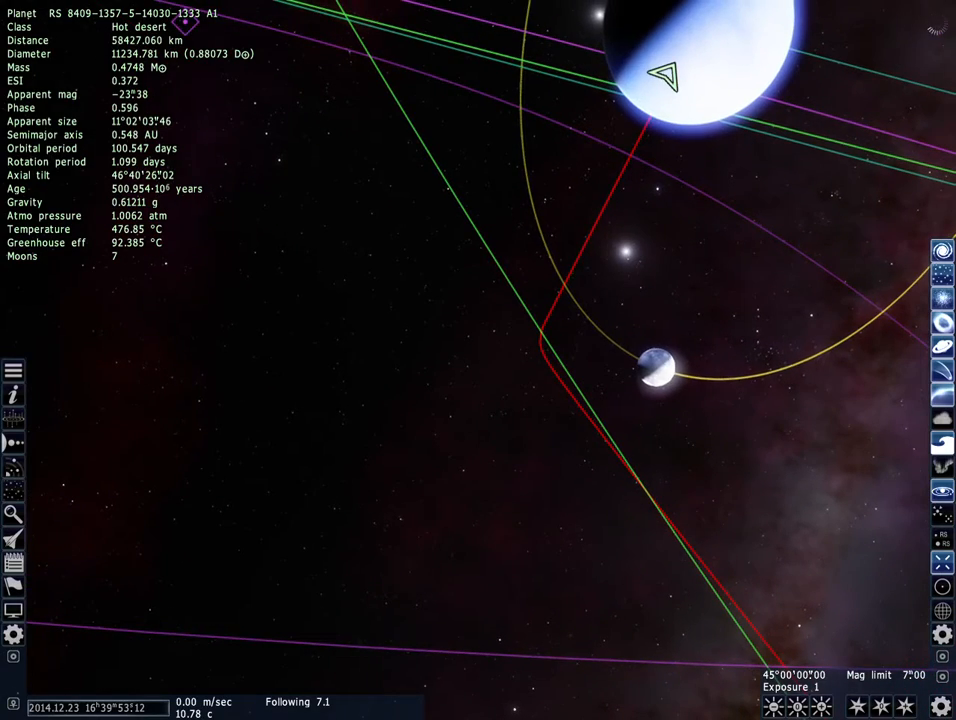
# - Zoom in to about 3 km above the hot desert planet under its deep blue sky
pyautogui.scroll(-3)
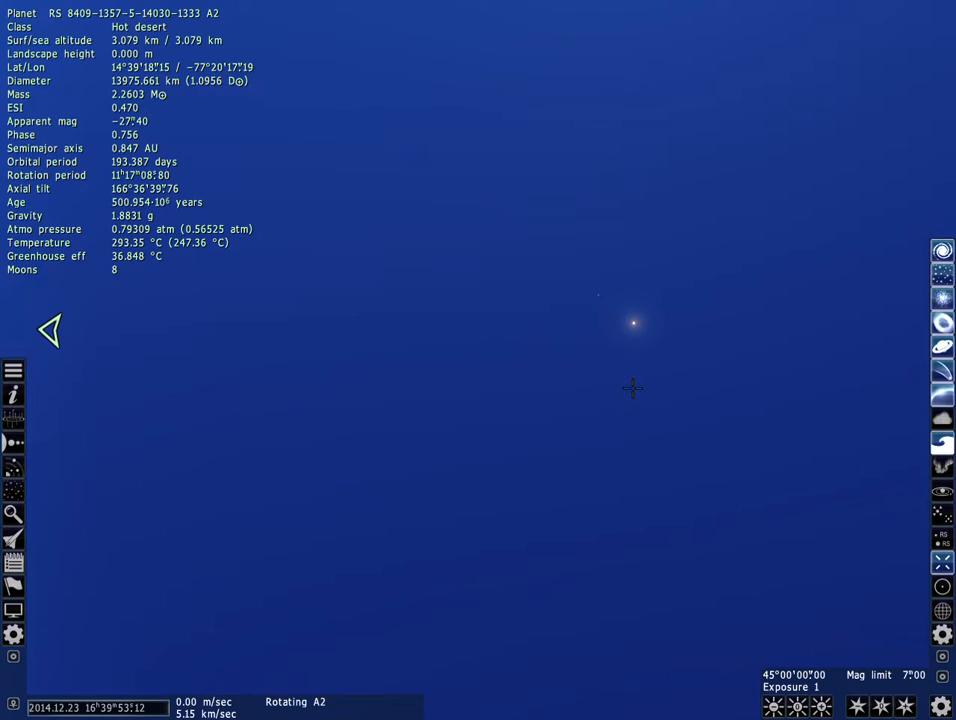
pyautogui.moveTo(905, 680)
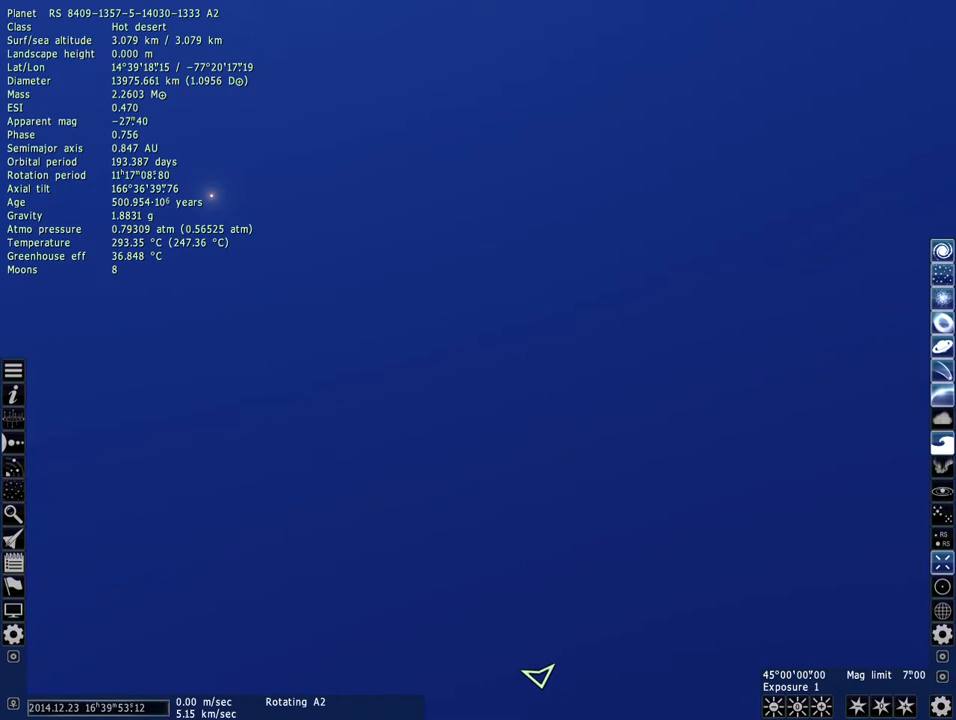
pyautogui.moveTo(831, 552)
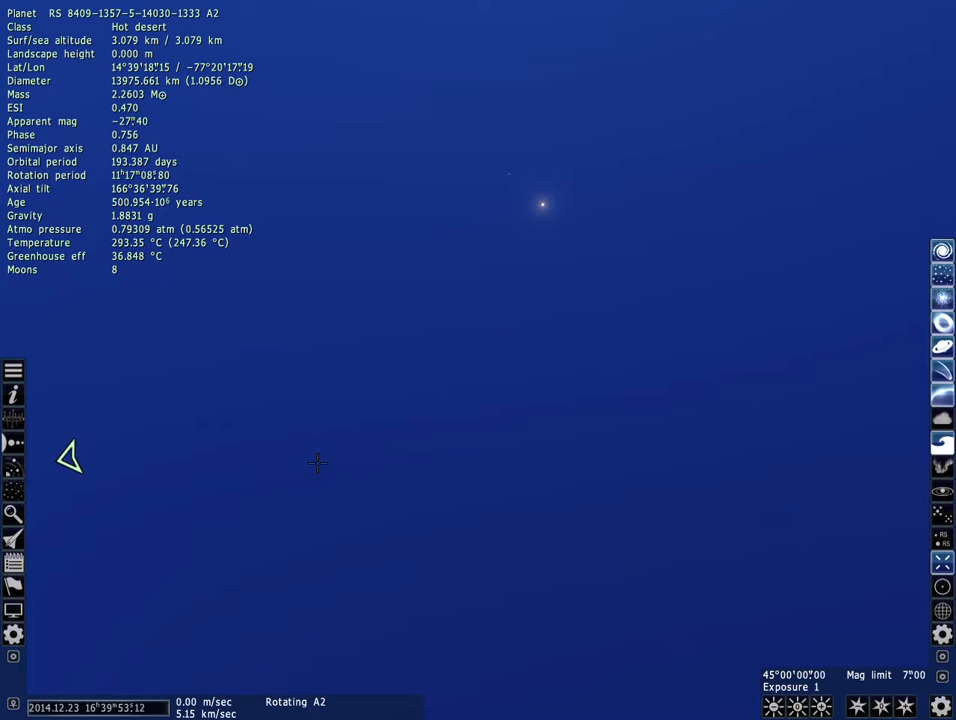
pyautogui.moveTo(57, 639)
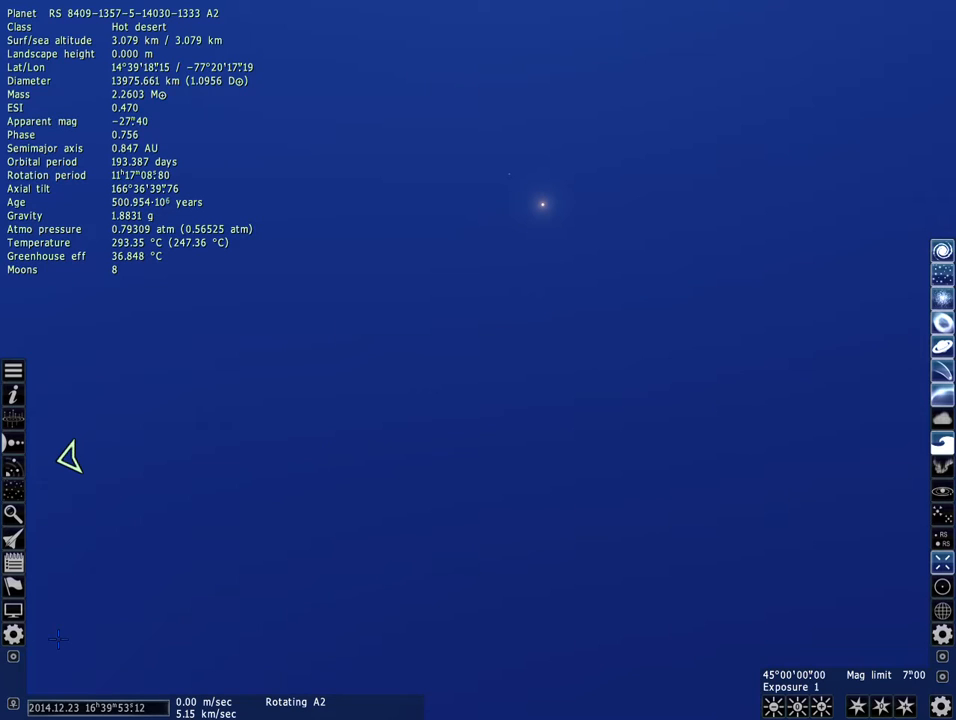